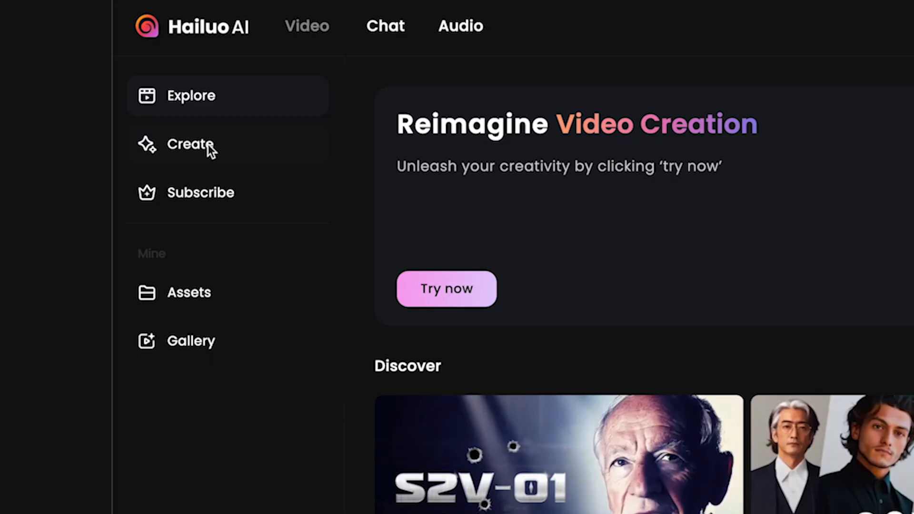
Step: Enter Hailuo AI's Create workspace from the home page sidebar
click(191, 144)
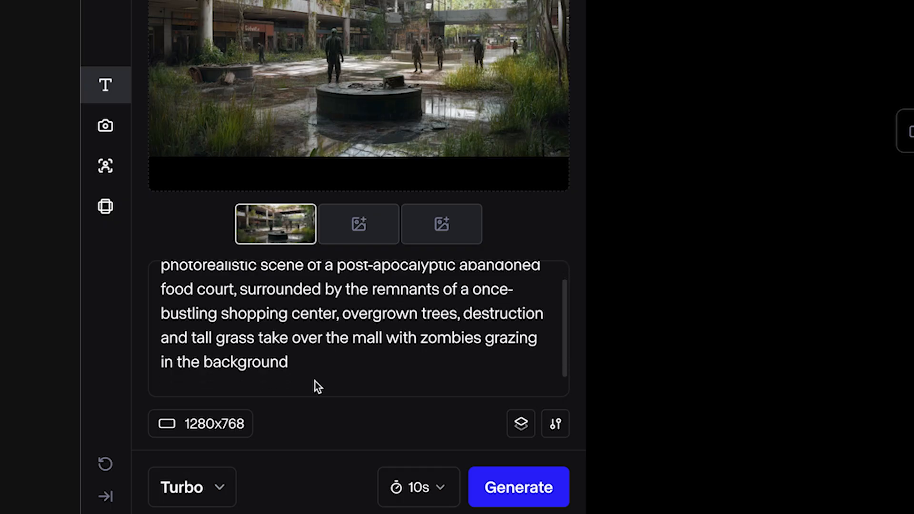
Step: Generate the 10-second food court clip with camera pan 0.7, review it and view its follow-up actions
click(518, 487)
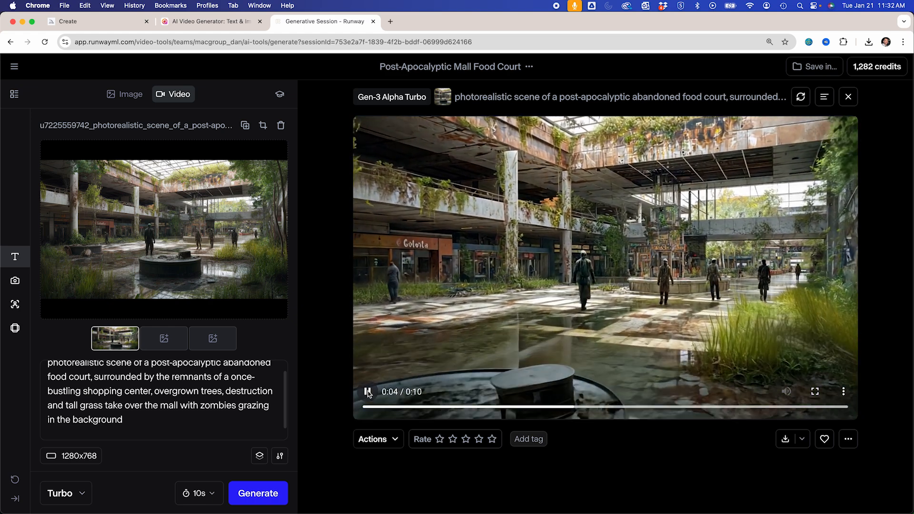
click(815, 391)
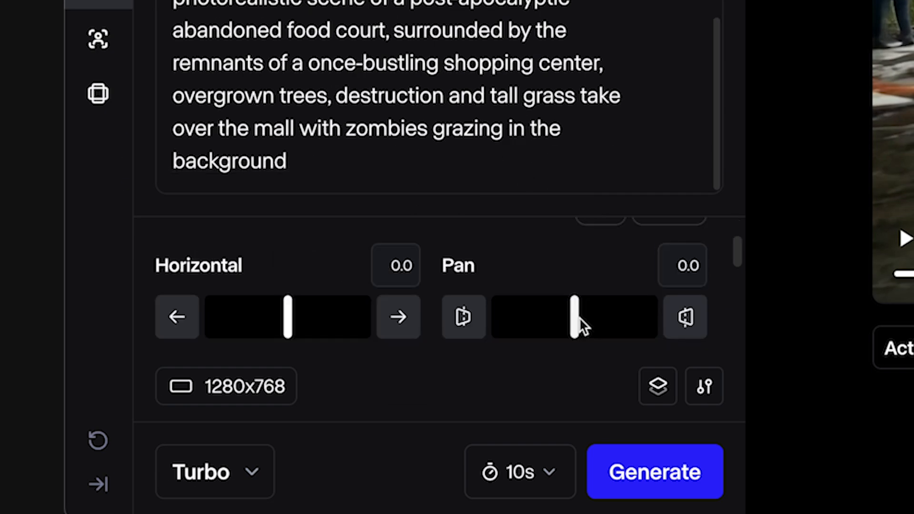
drag(569, 317, 574, 317)
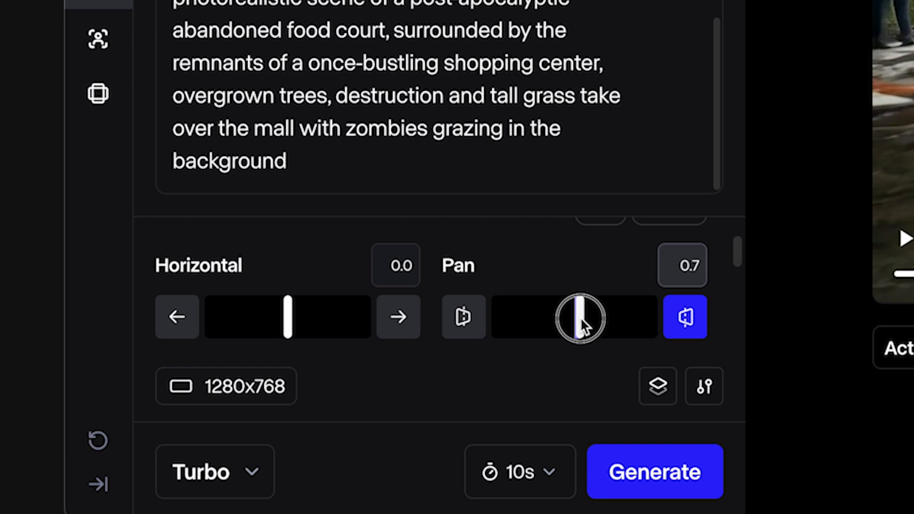
click(654, 472)
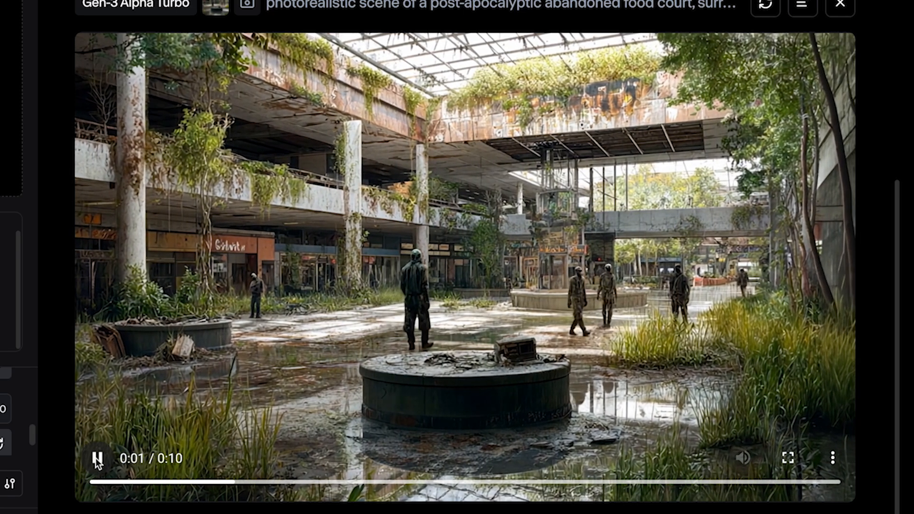
click(104, 484)
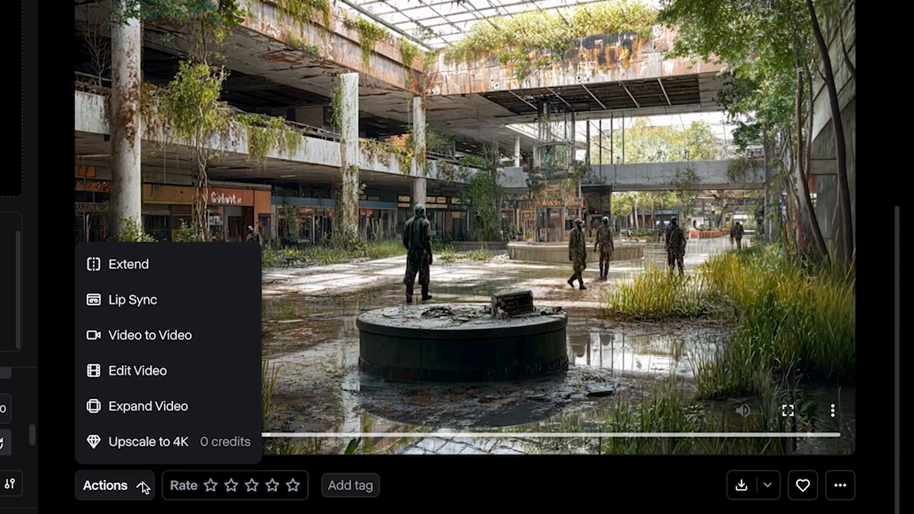
mouse_move(172, 441)
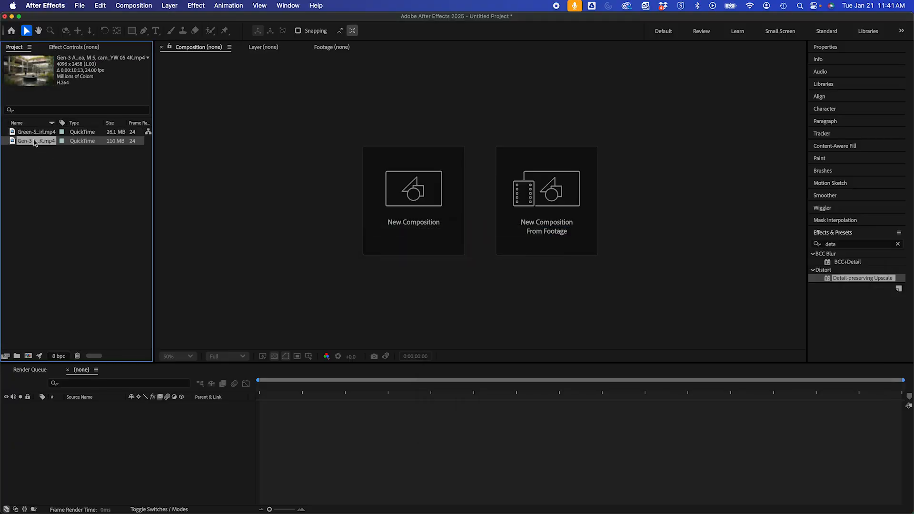
Step: Bring the mall background footage into a composition beneath the green-screen hooded character clip
double_click(36, 141)
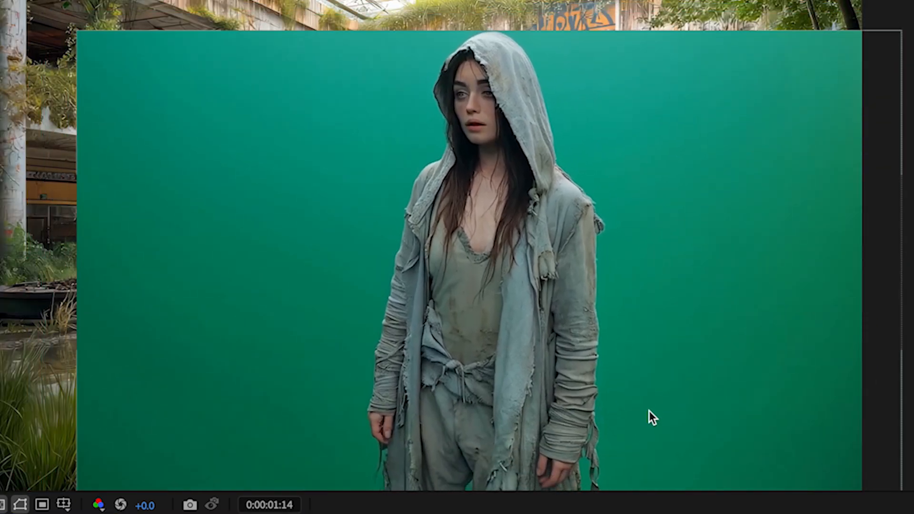
Step: Key the green backdrop with Keylight at Clip Black 36 and Clip White 72, then hide the character layer
text(keyligh)
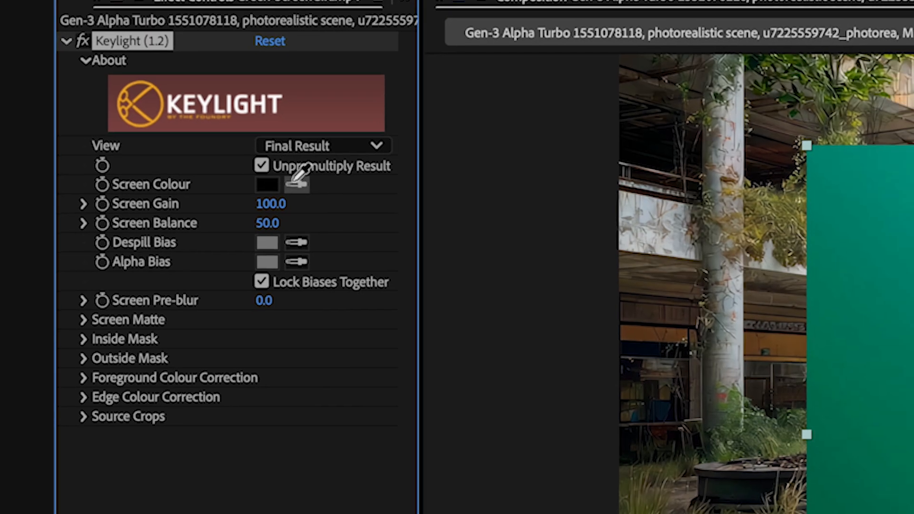
click(322, 144)
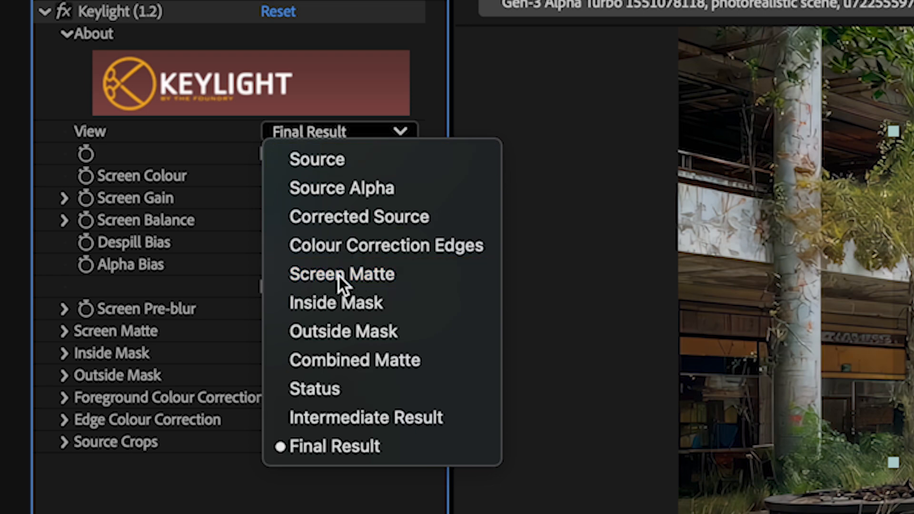
click(340, 275)
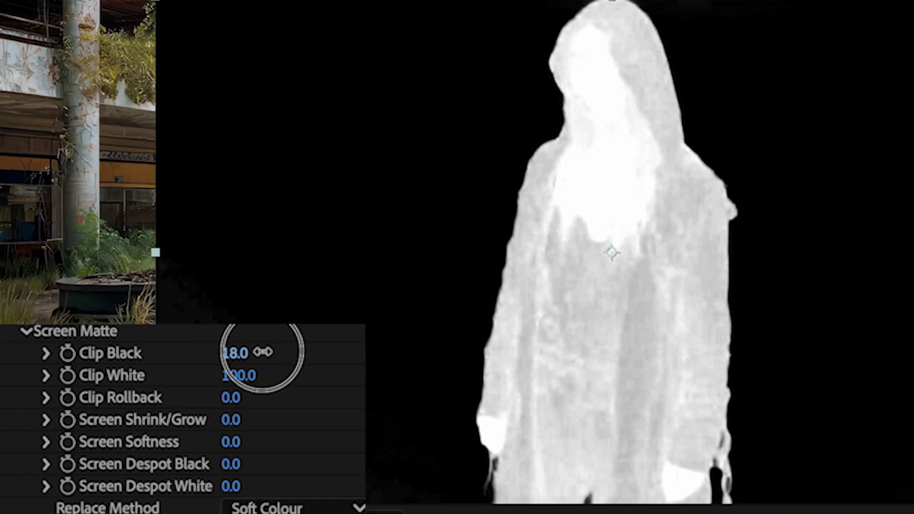
drag(245, 353, 263, 352)
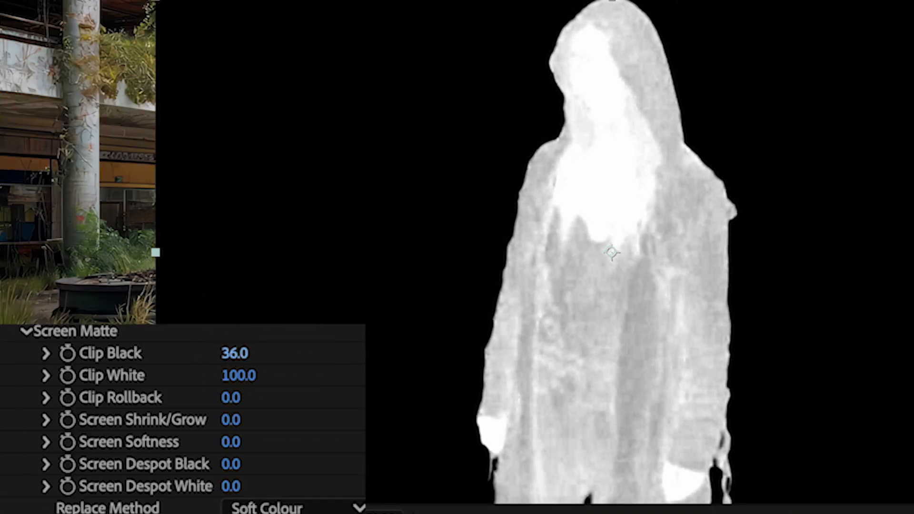
drag(238, 375, 209, 375)
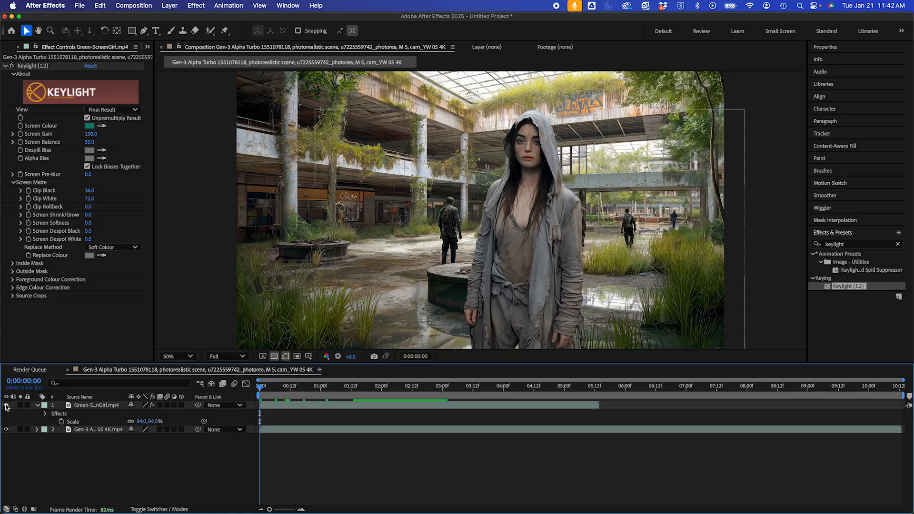
click(97, 429)
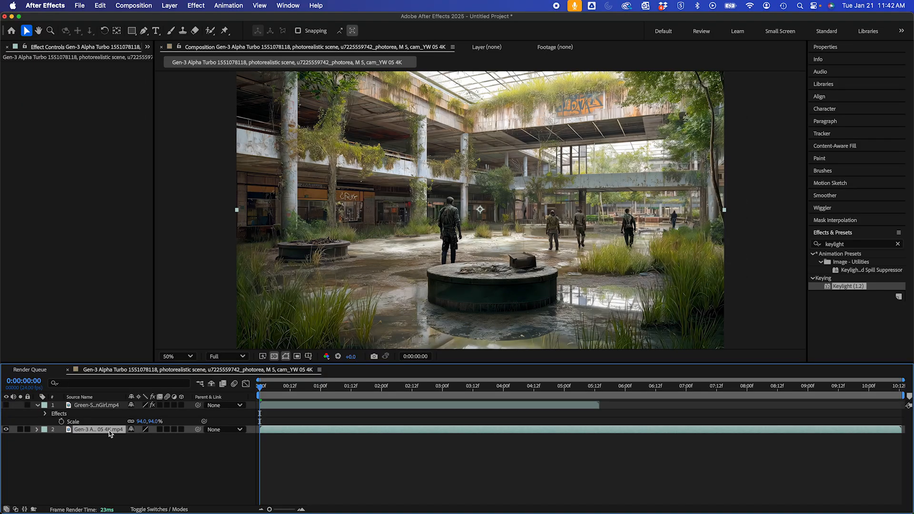
Step: Run Track Camera on the mall footage layer via Track & Stabilize
right_click(98, 429)
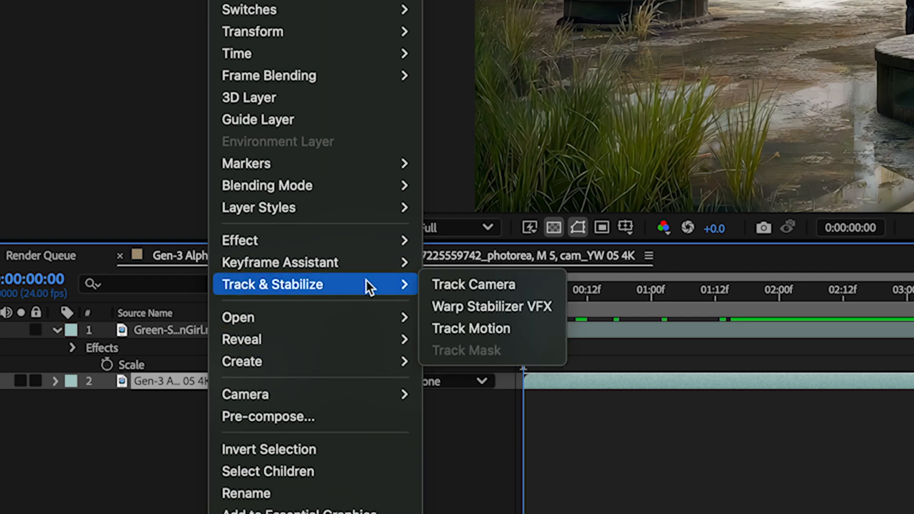
click(474, 284)
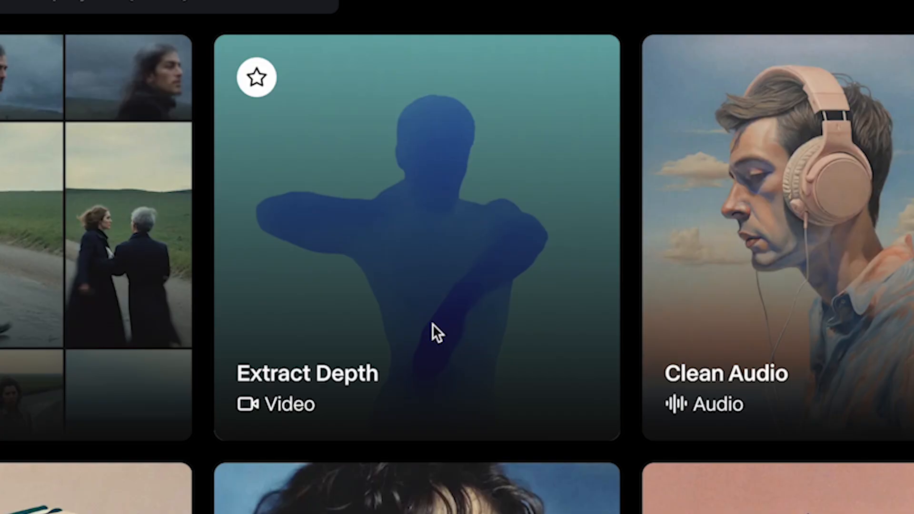
Step: Launch Runway's Extract Depth tool to produce a depth map of the mall clip
click(434, 325)
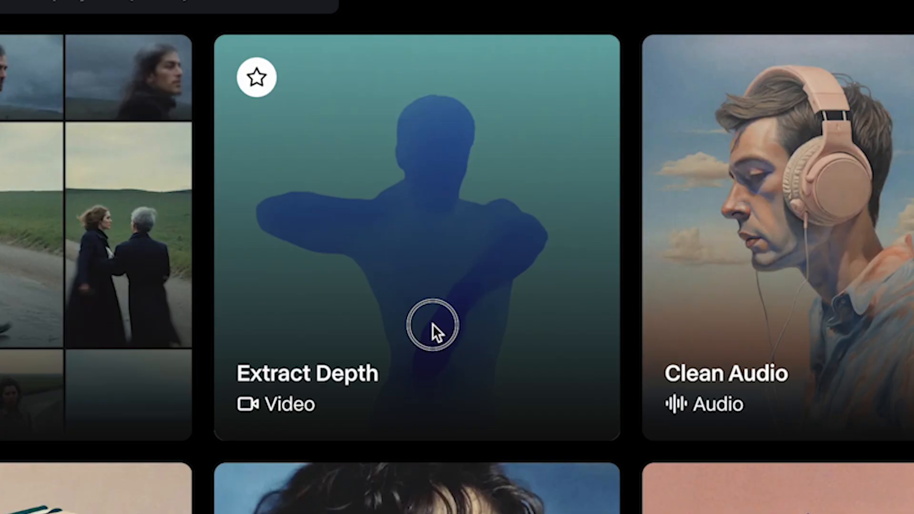
click(420, 326)
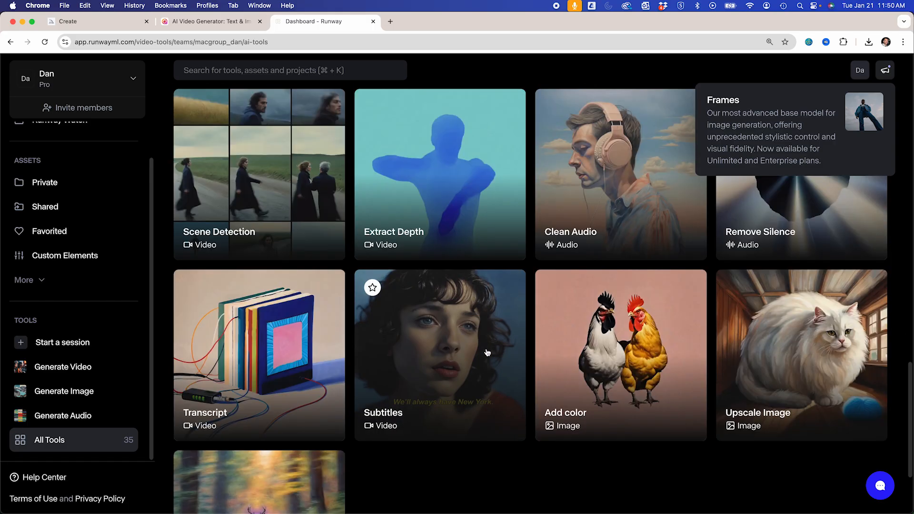
click(439, 175)
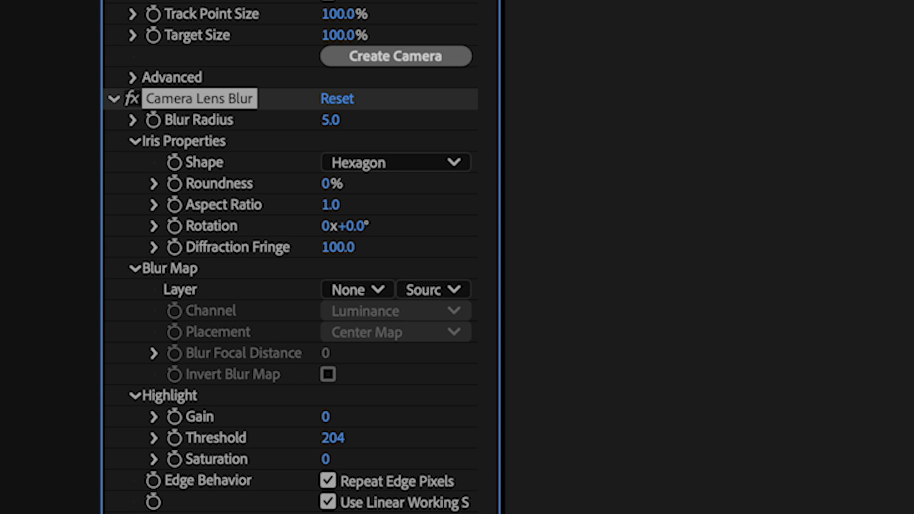
Step: Point the Camera Lens Blur's Blur Map Layer at the depth map for depth of field
click(356, 289)
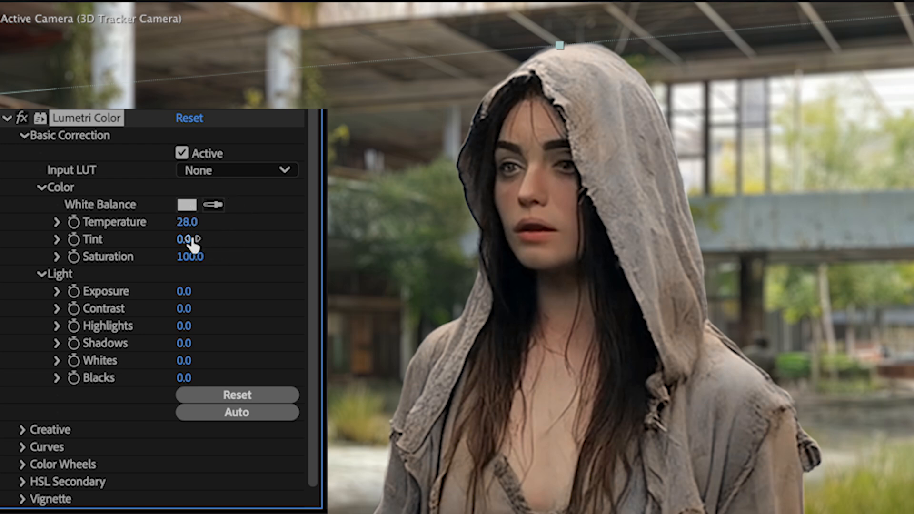
Step: Shift the hooded woman's Lumetri tint to -10 alongside temperature 28
drag(187, 239, 198, 239)
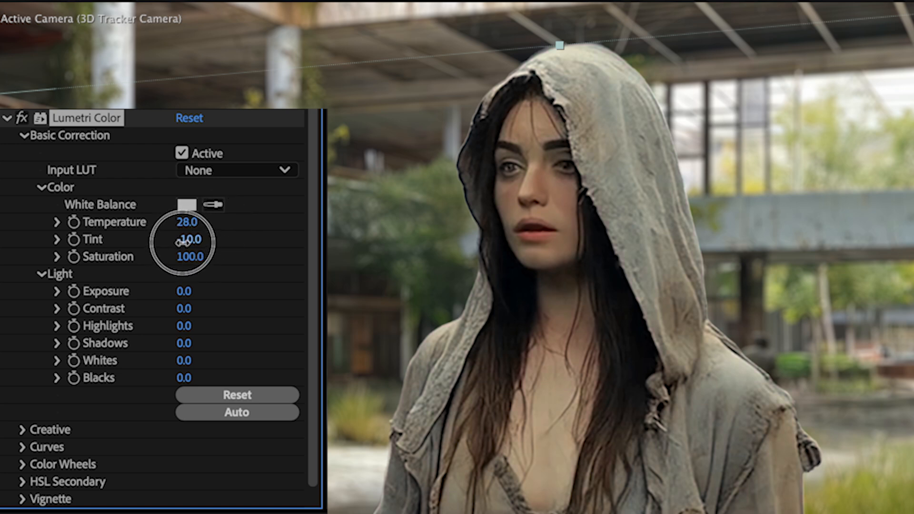